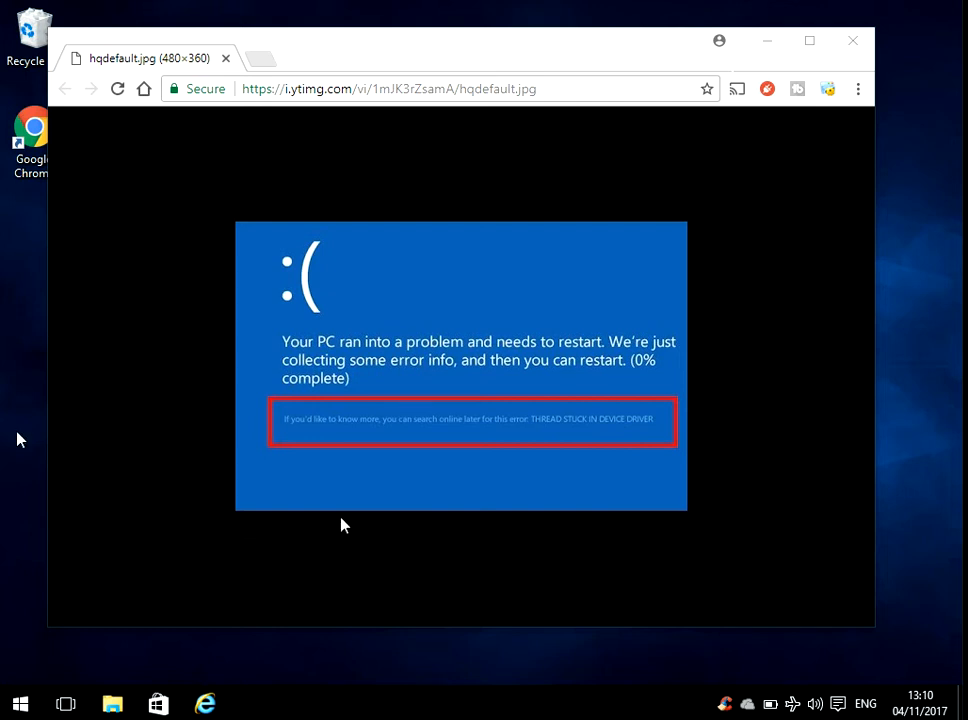
pyautogui.moveTo(537, 446)
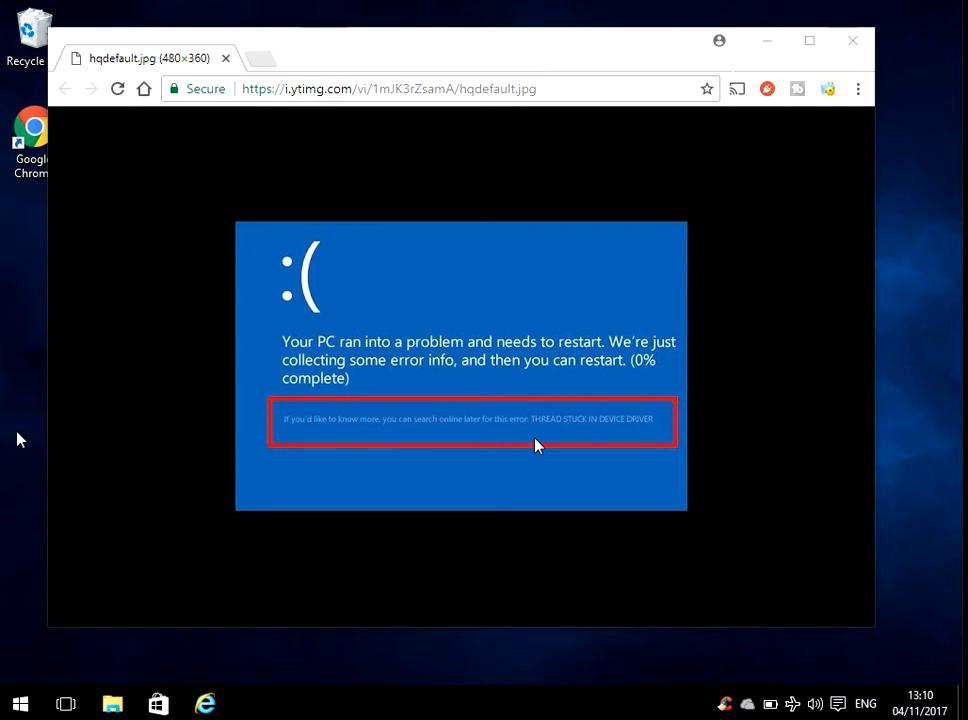
pyautogui.moveTo(622, 434)
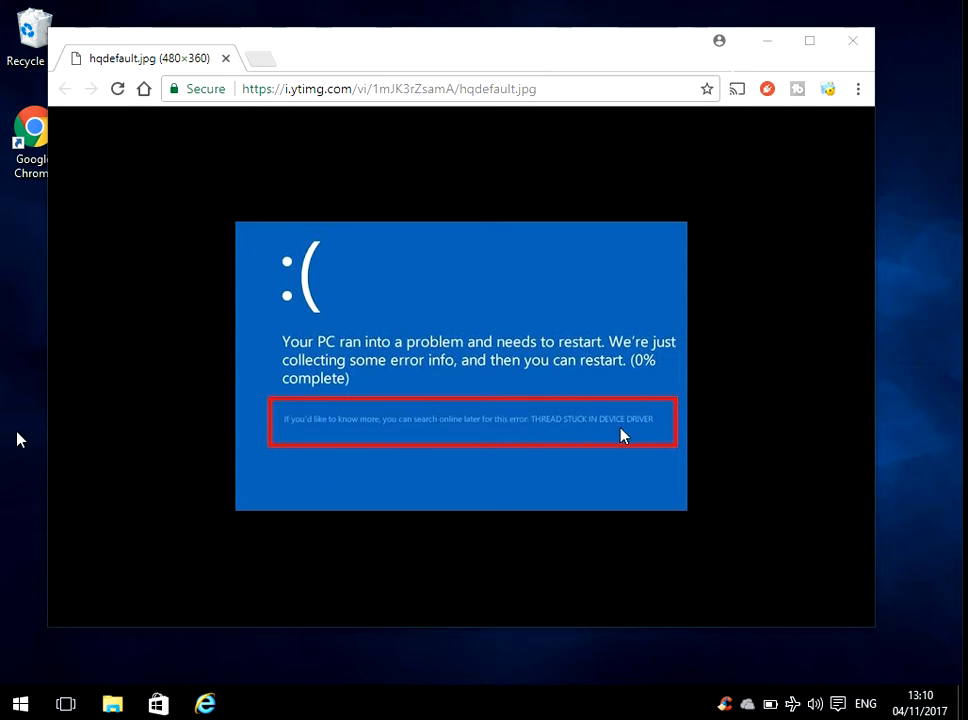
pyautogui.moveTo(644, 437)
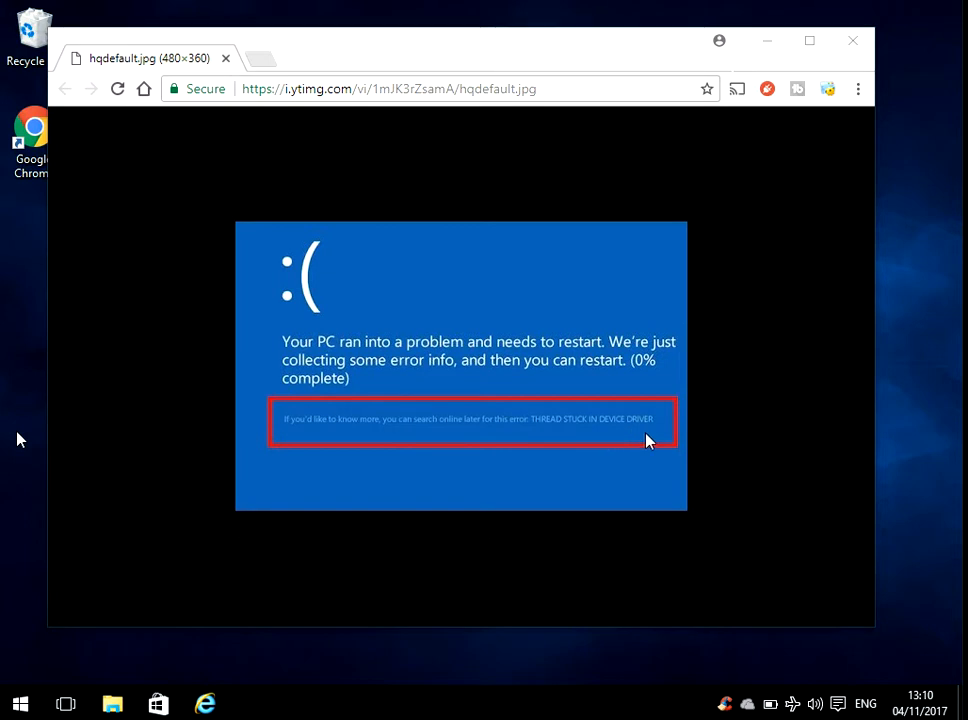
pyautogui.moveTo(690, 8)
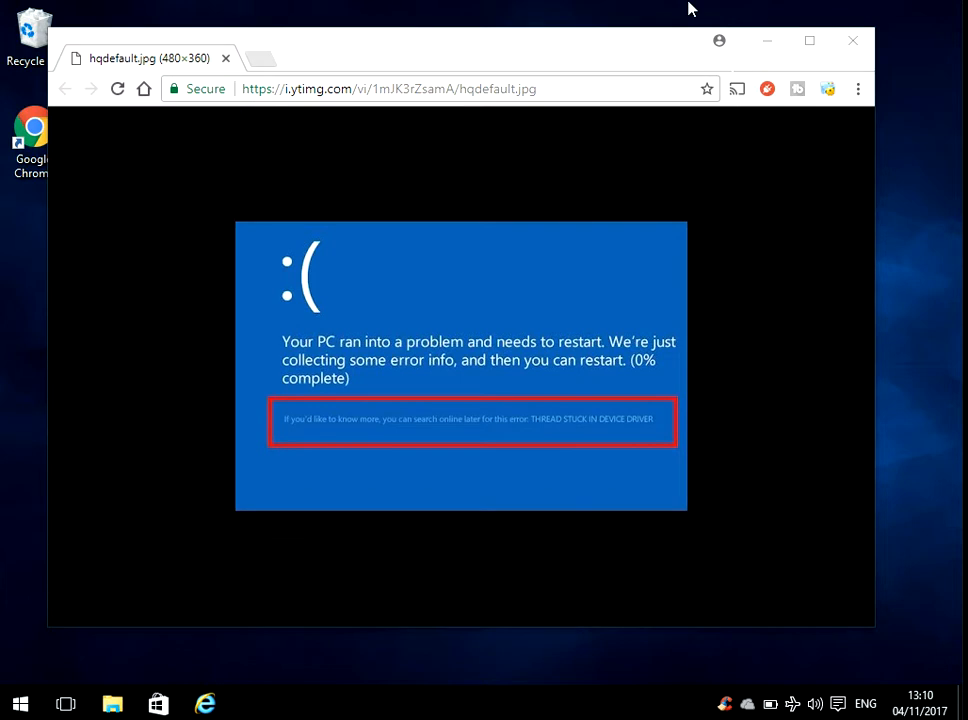
# Close the Chrome window showing the error and start a Start-menu search for Device Manager
pyautogui.click(852, 40)
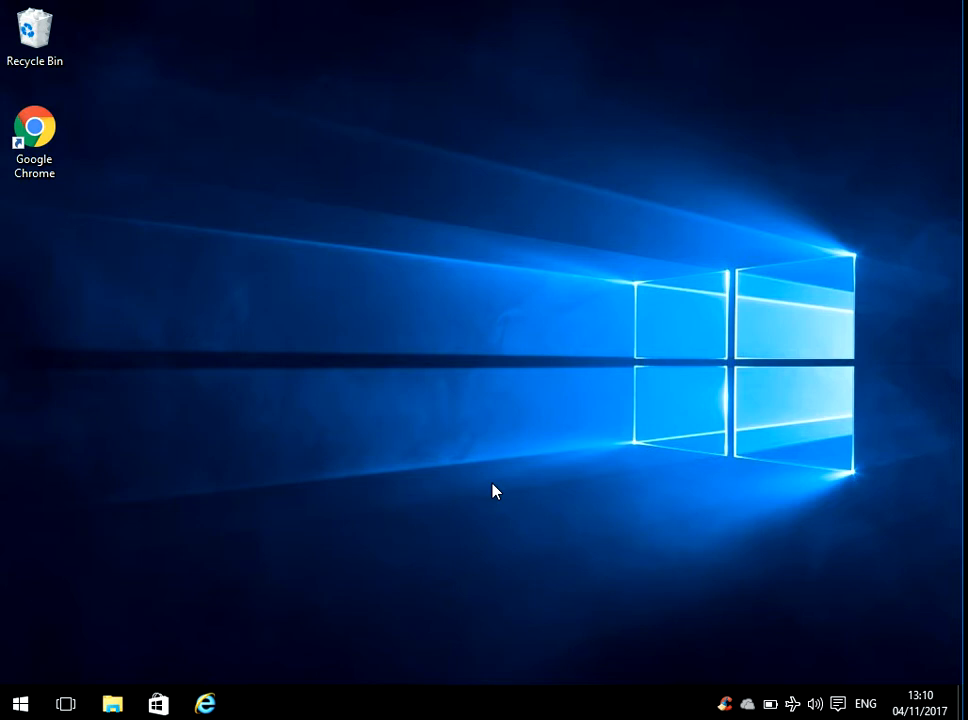
pyautogui.moveTo(150, 585)
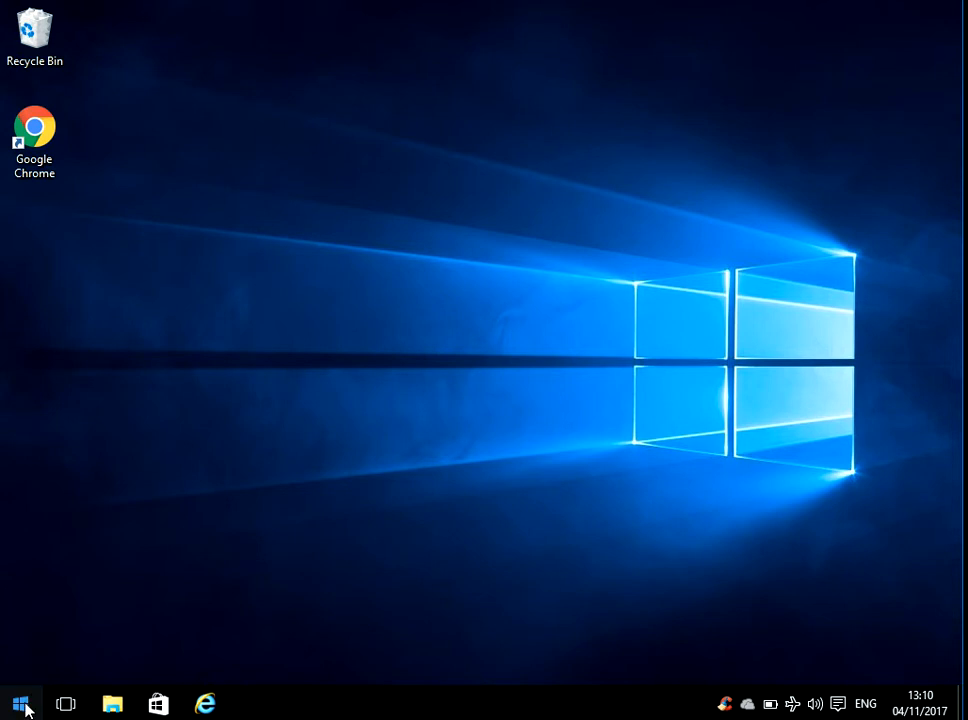
pyautogui.click(20, 704)
pyautogui.write('device manager')
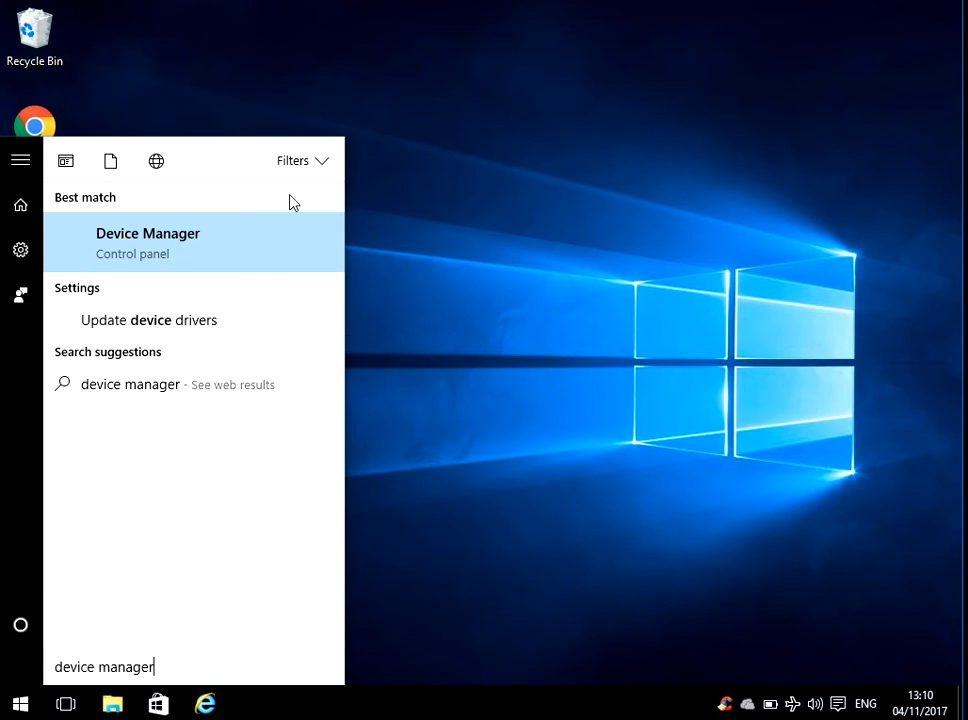
pyautogui.moveTo(190, 243)
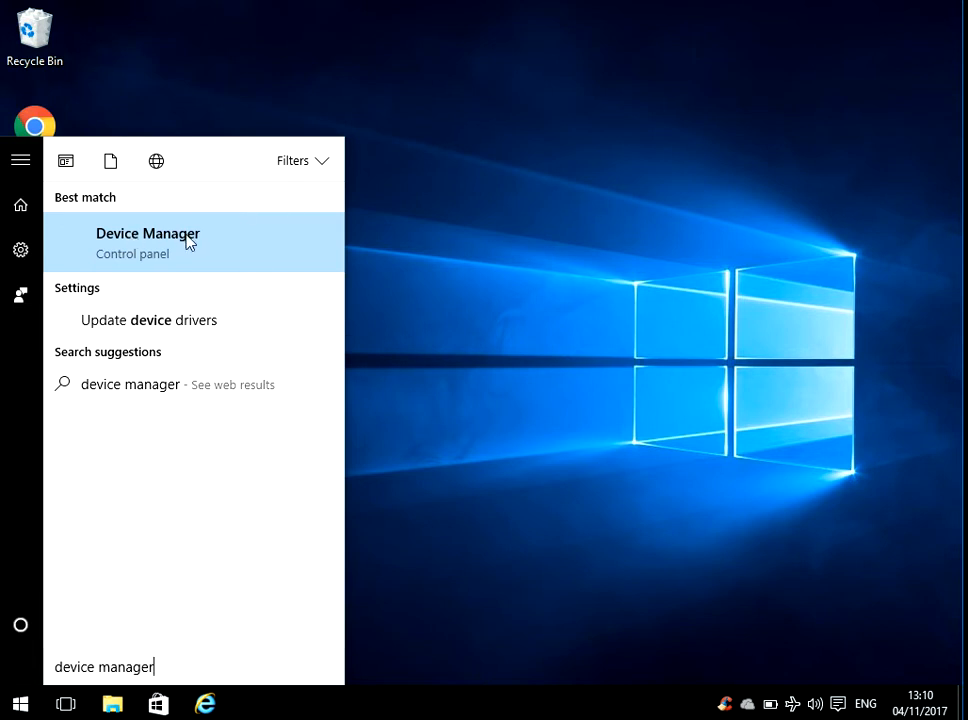
pyautogui.moveTo(220, 247)
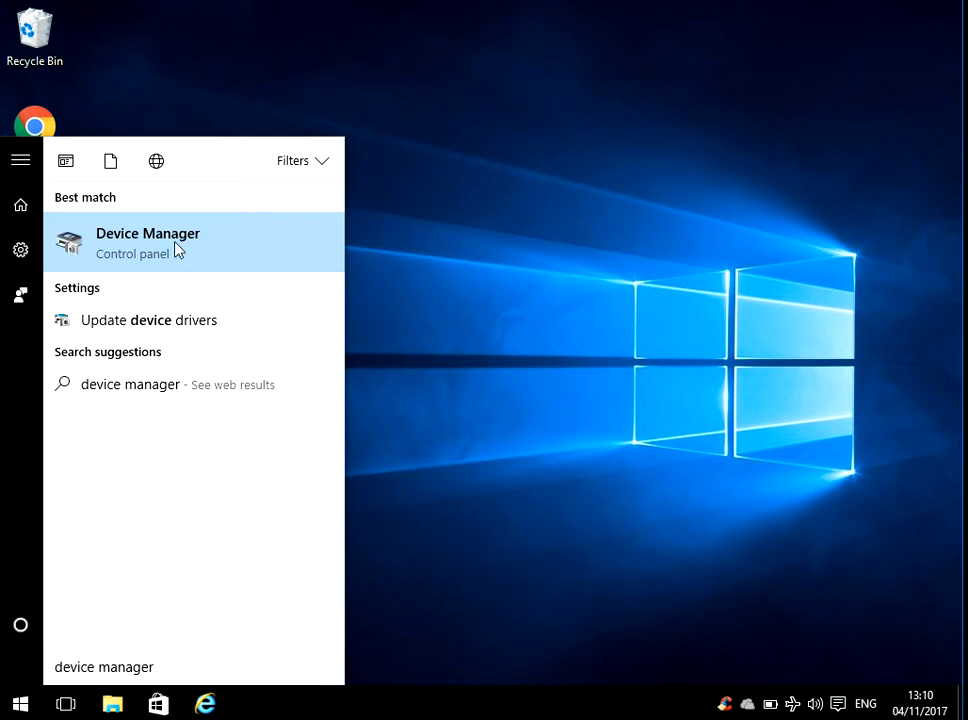
# Launch Device Manager, expand Display adapters and right-click Microsoft Basic Display Adapter
pyautogui.click(147, 242)
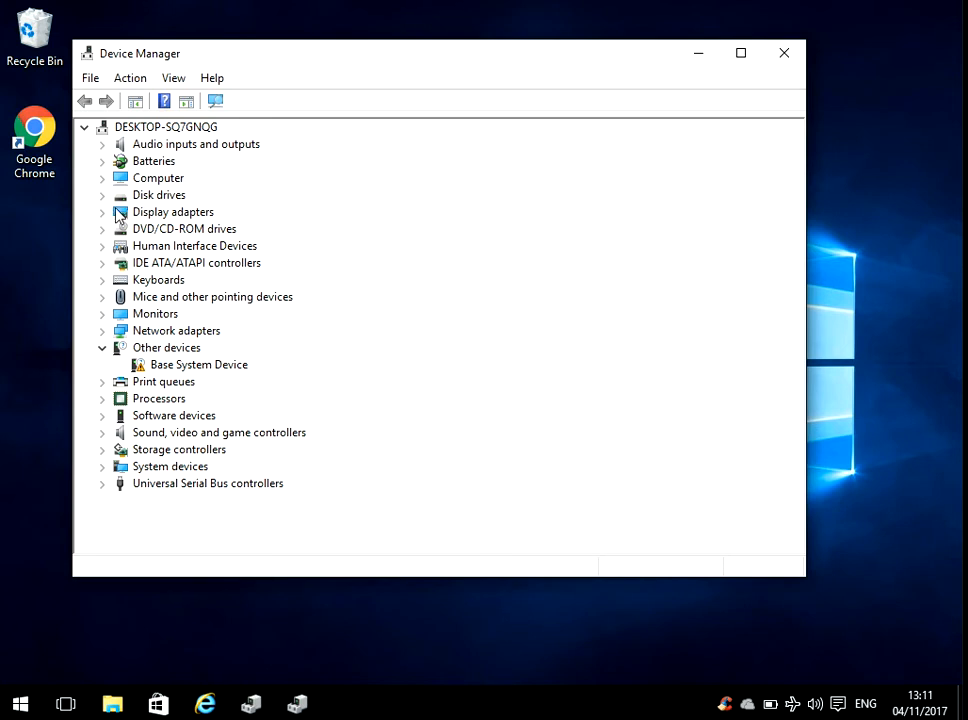
pyautogui.moveTo(99, 217)
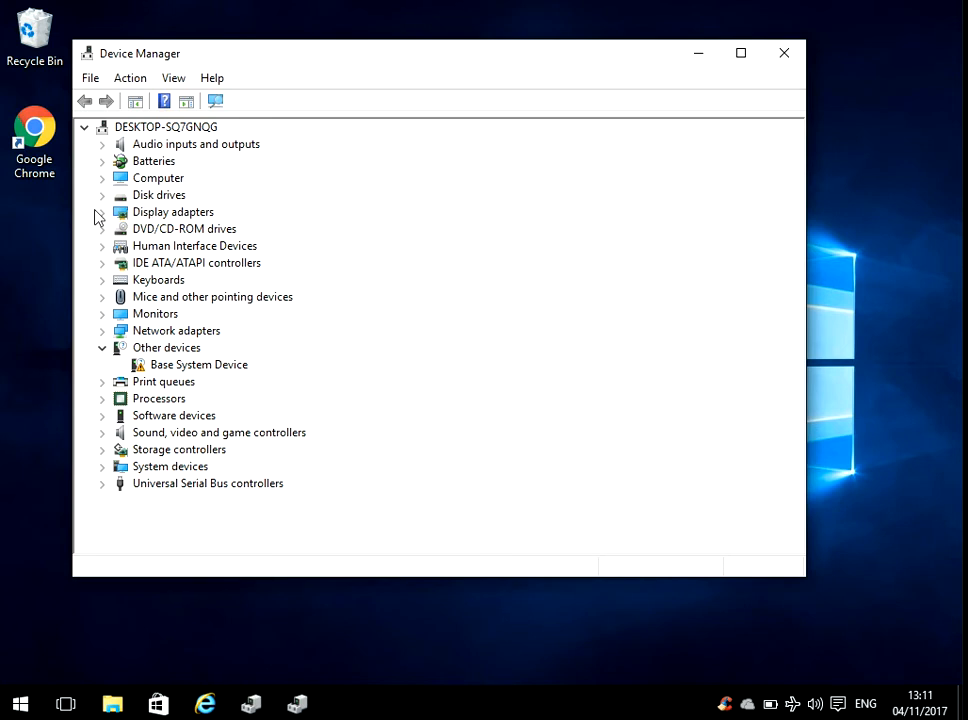
pyautogui.click(102, 211)
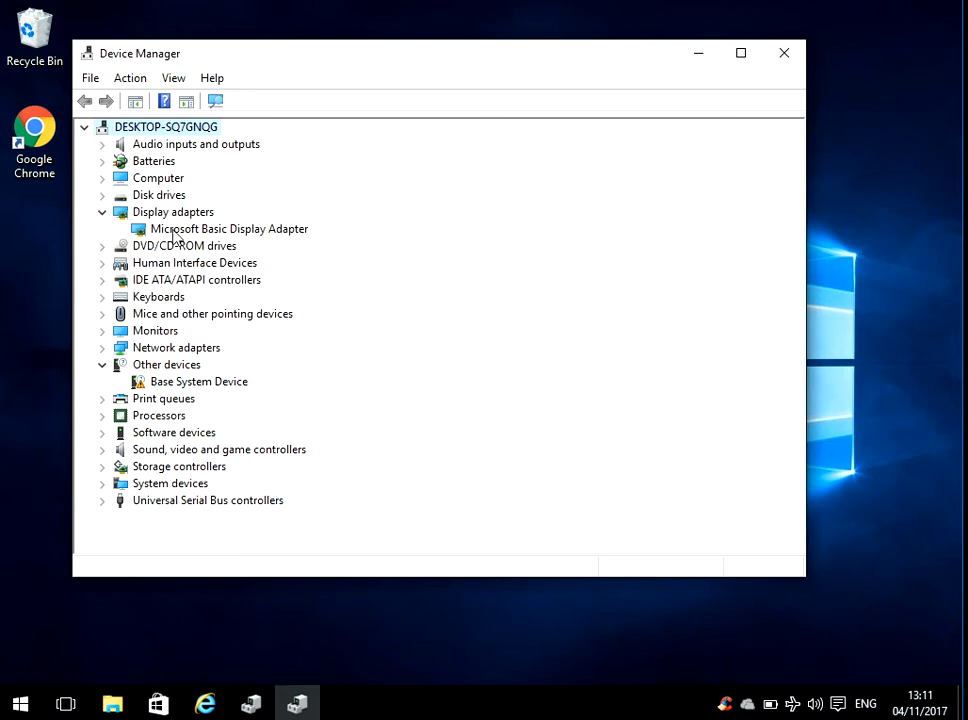
pyautogui.click(229, 229)
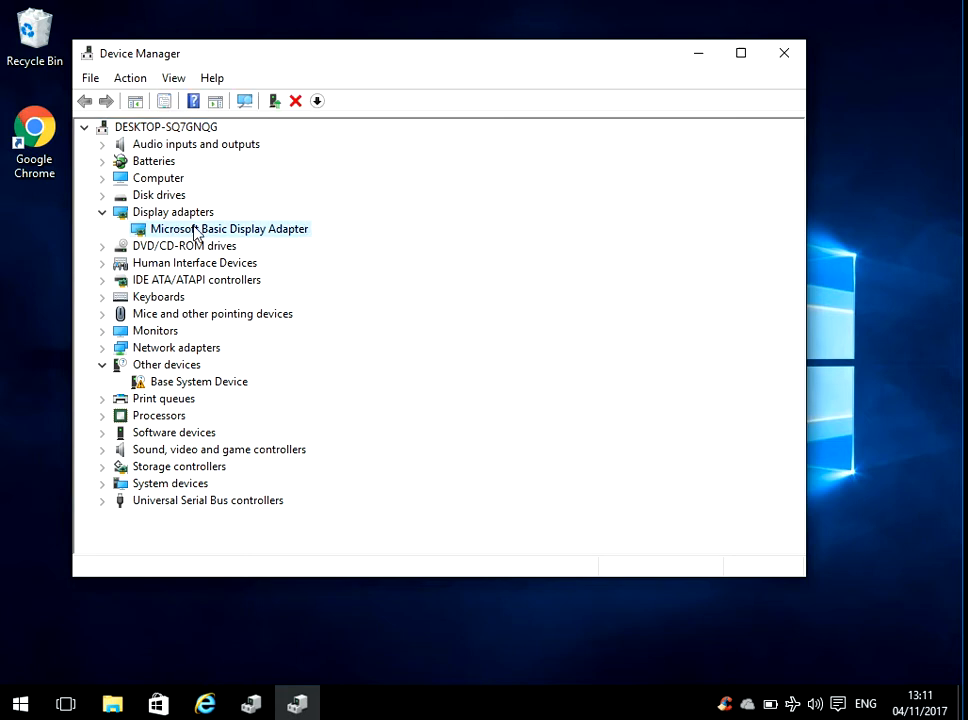
pyautogui.moveTo(240, 245)
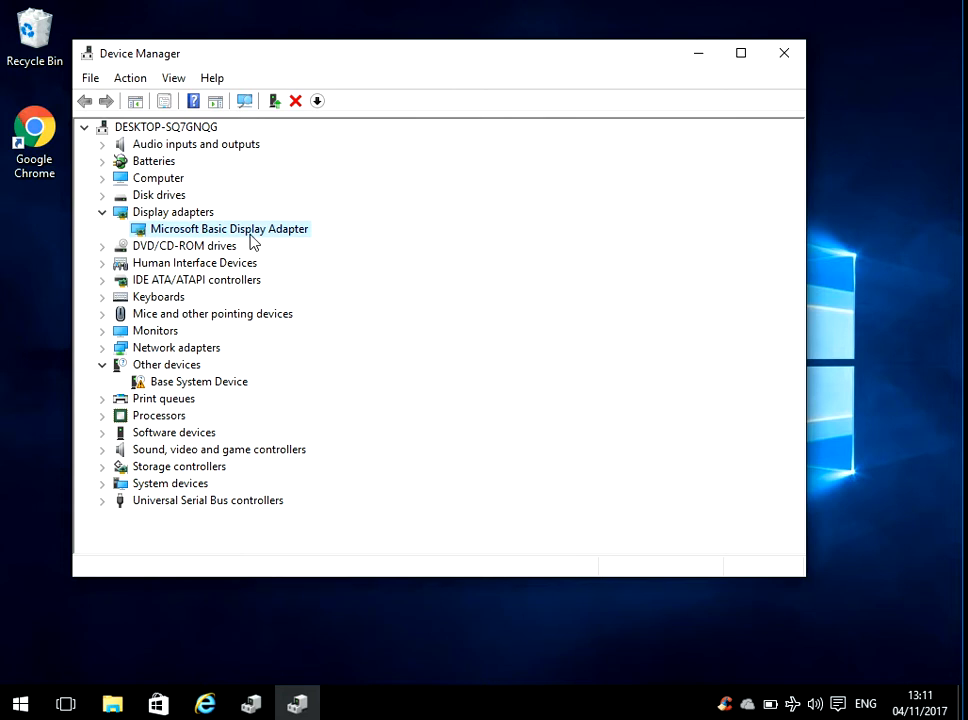
pyautogui.rightClick(229, 229)
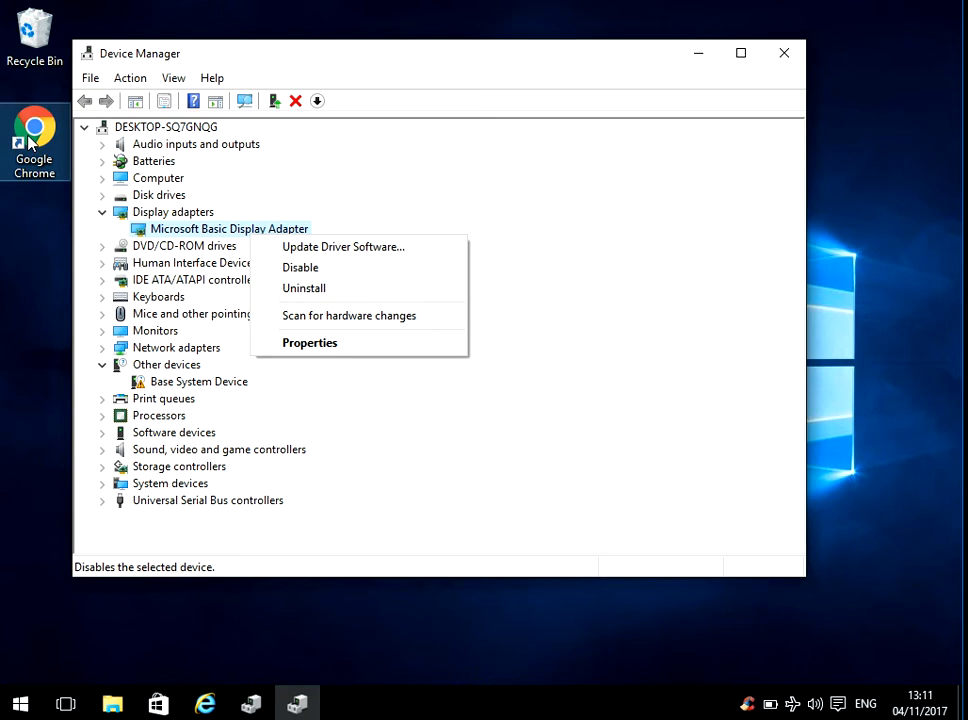
pyautogui.moveTo(420, 126)
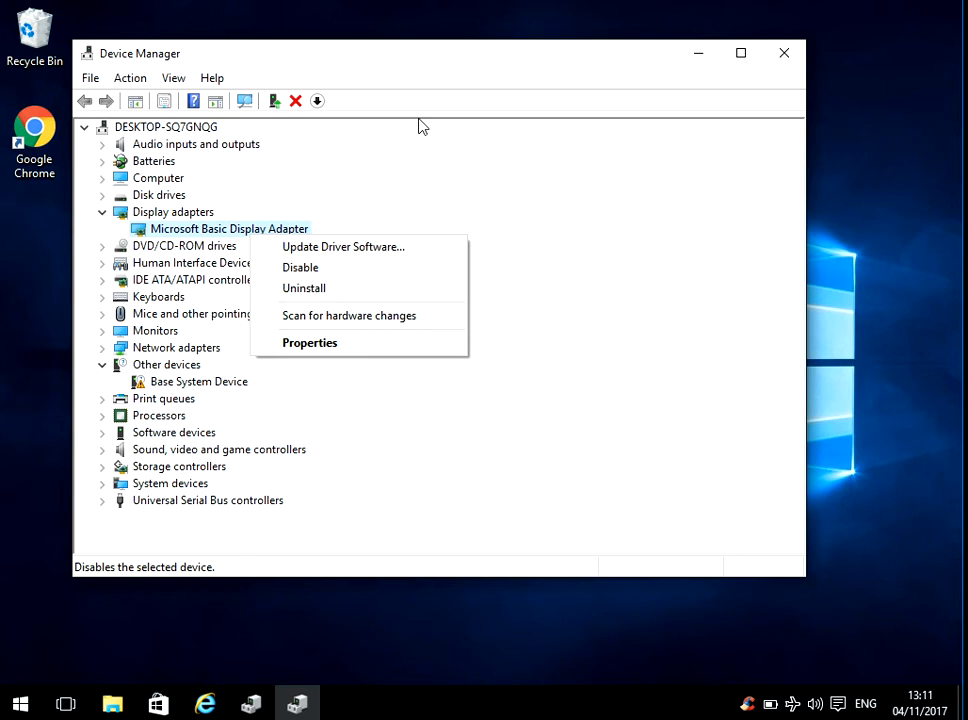
pyautogui.moveTo(240, 158)
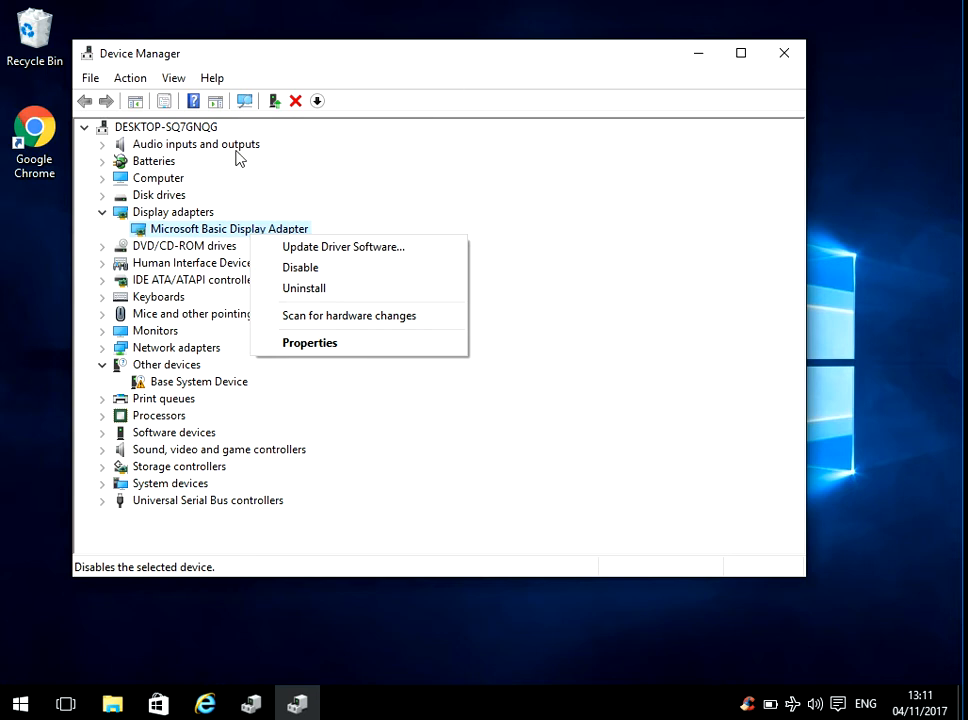
pyautogui.moveTo(233, 240)
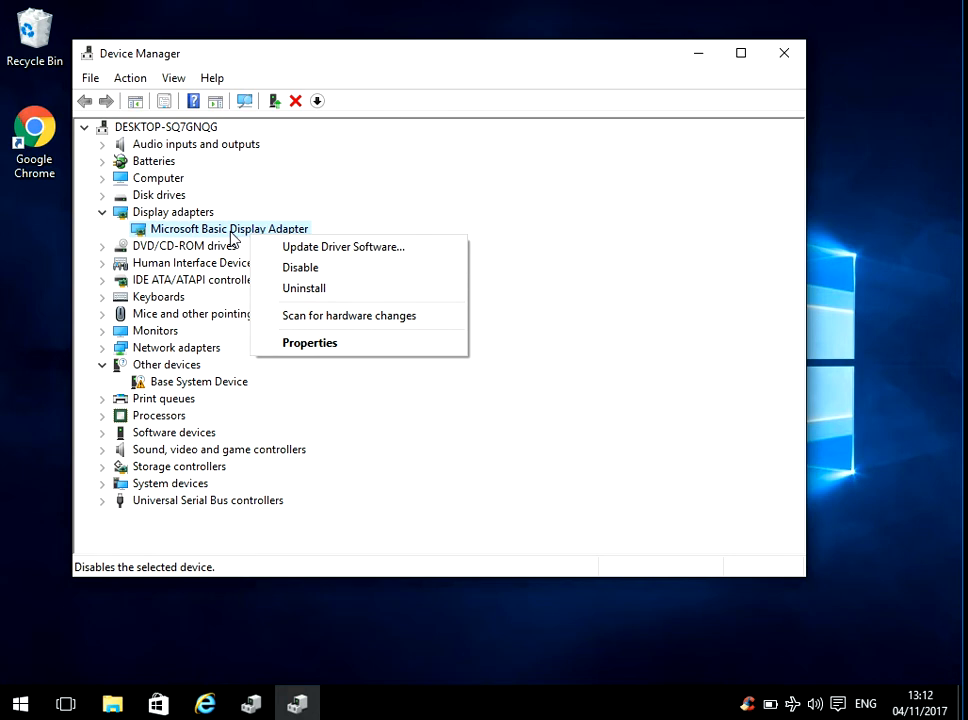
pyautogui.moveTo(303, 288)
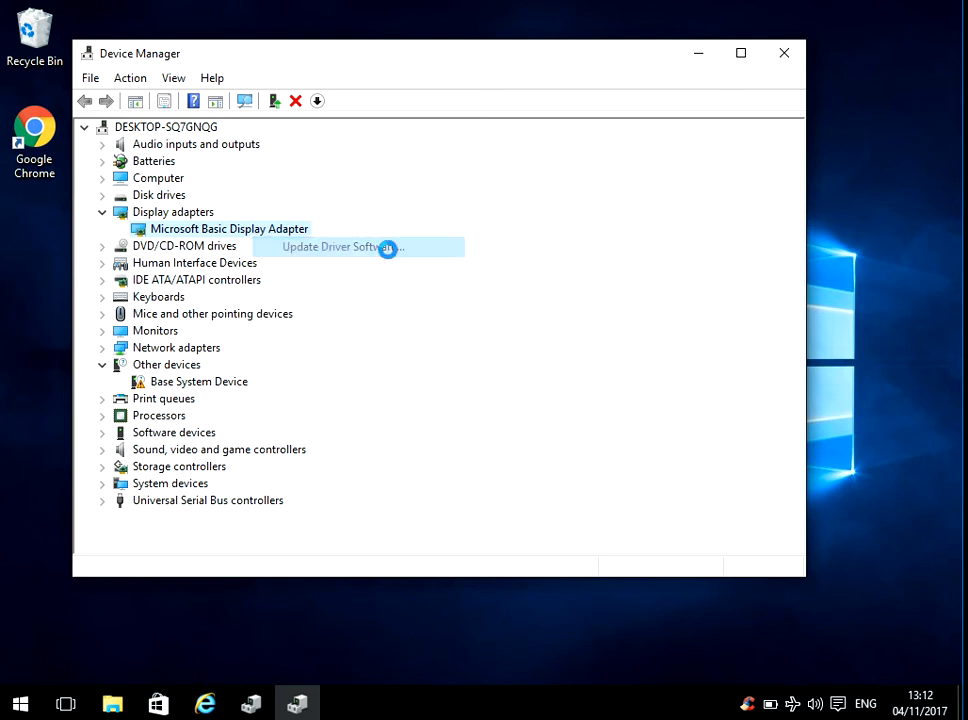
# Begin a manual driver update from the Desktop folder for the display adapter, then cancel the wizard
pyautogui.click(335, 246)
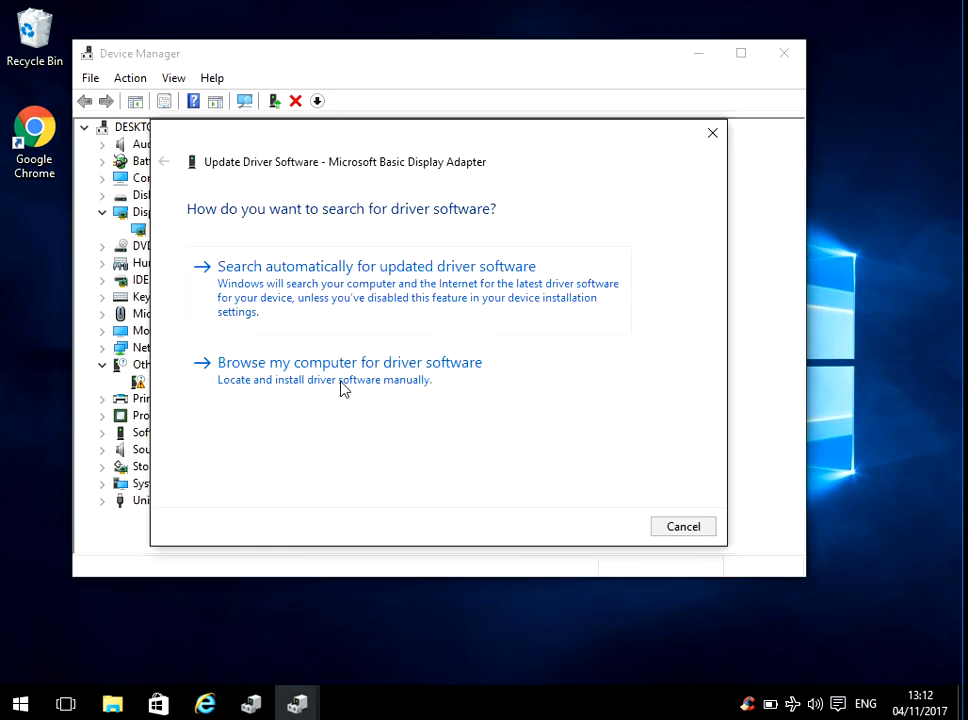
pyautogui.click(349, 362)
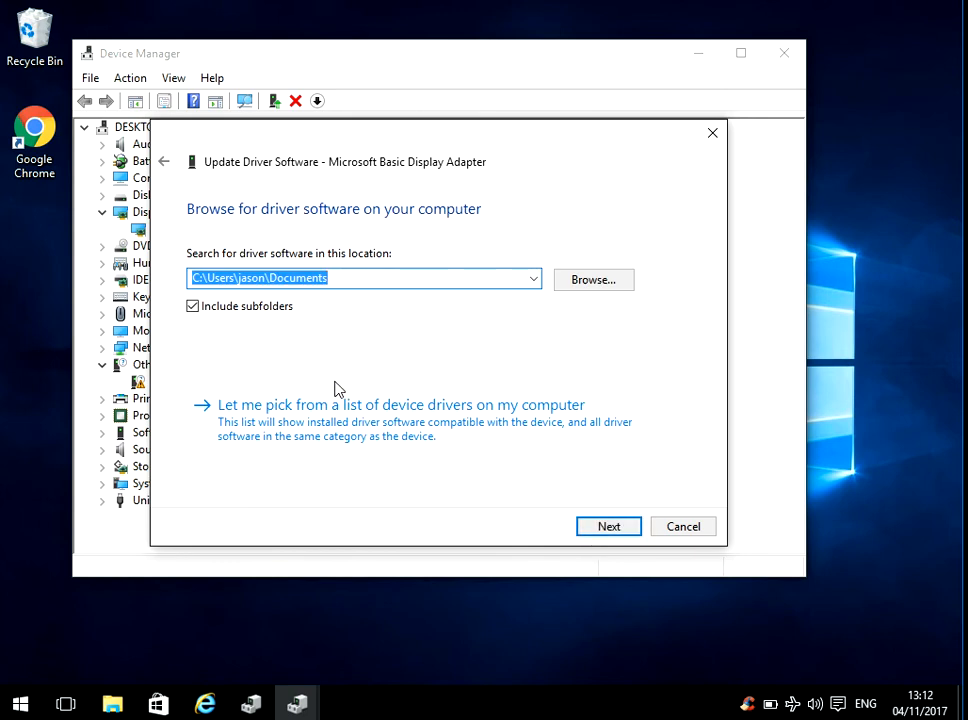
pyautogui.click(593, 279)
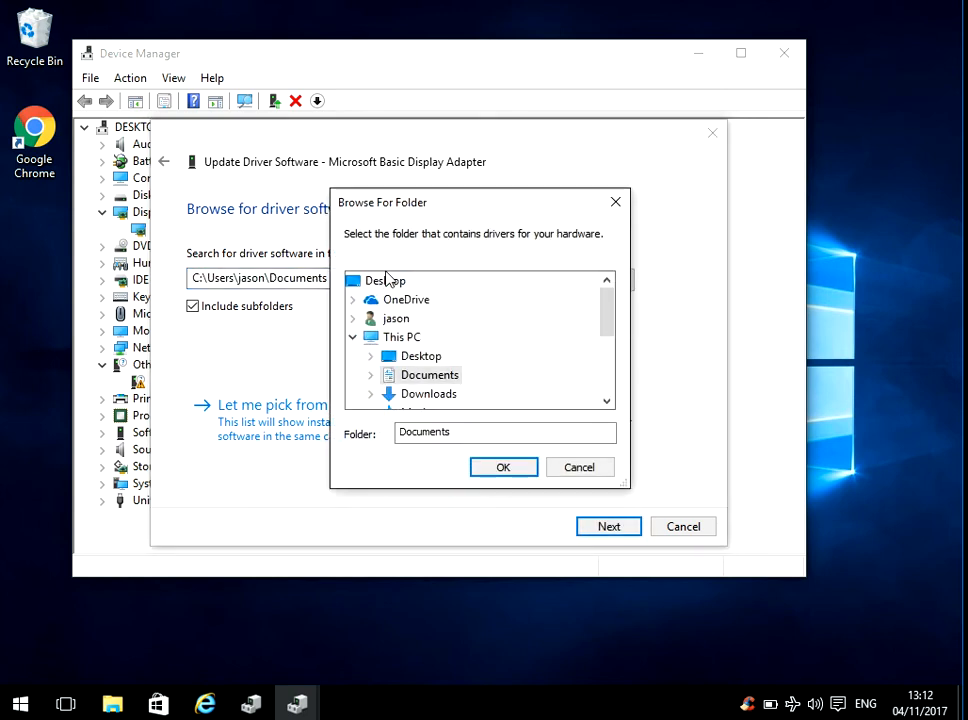
pyautogui.click(386, 280)
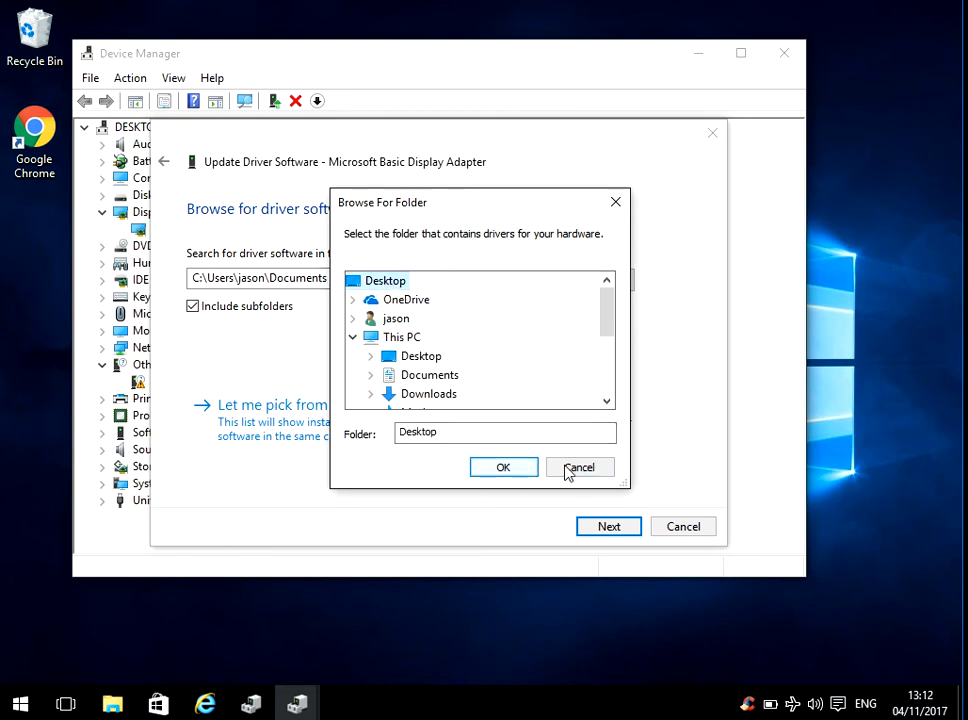
pyautogui.click(579, 467)
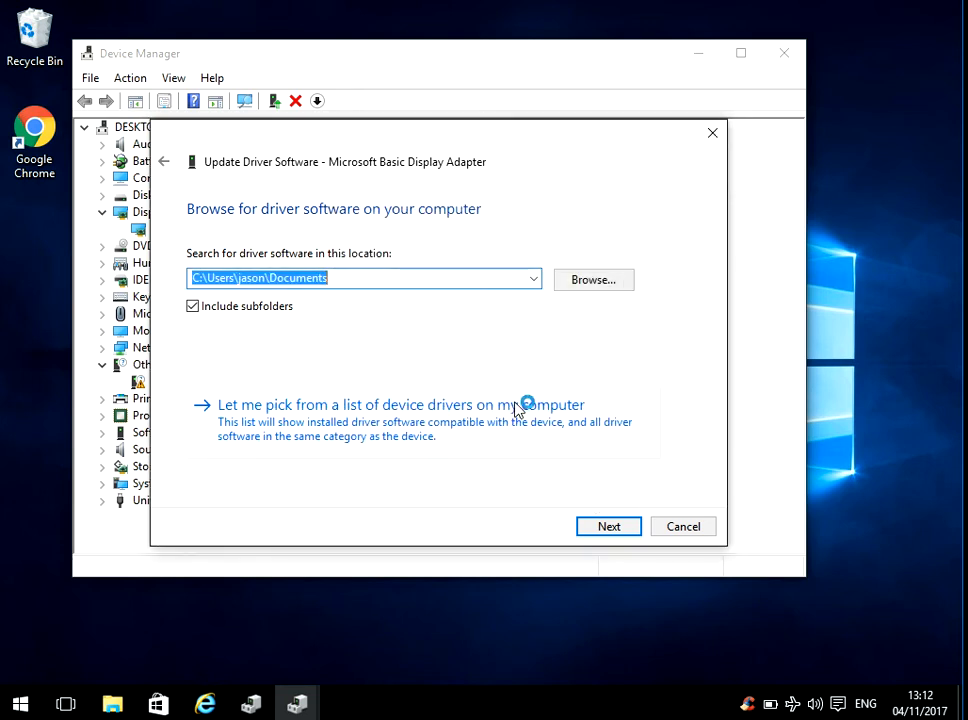
pyautogui.click(683, 526)
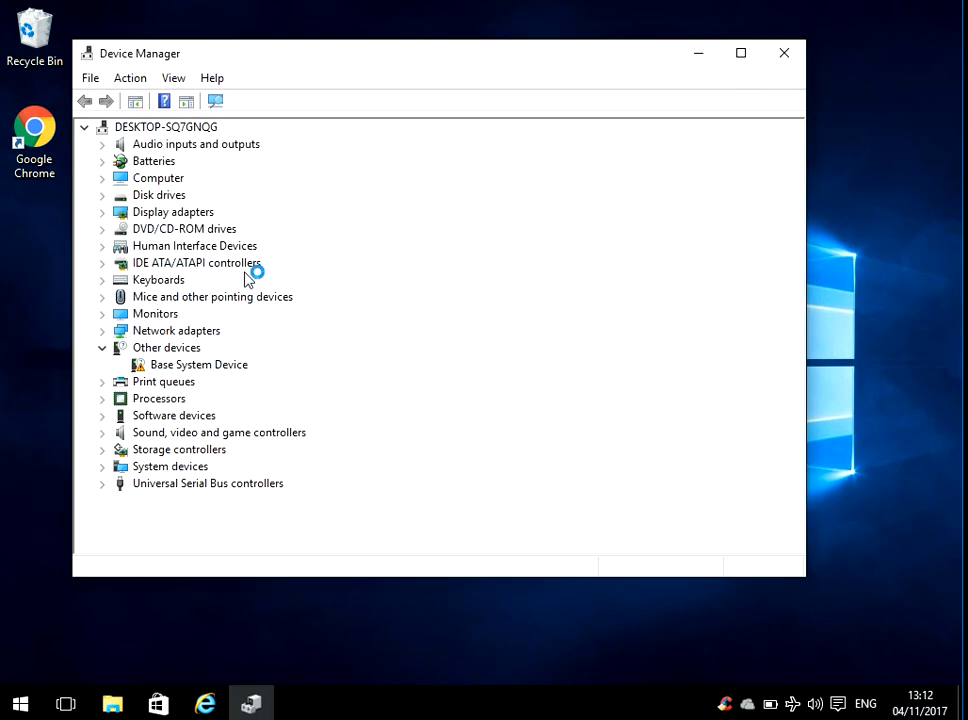
# Close the Device Manager window and open the Start menu
pyautogui.click(784, 53)
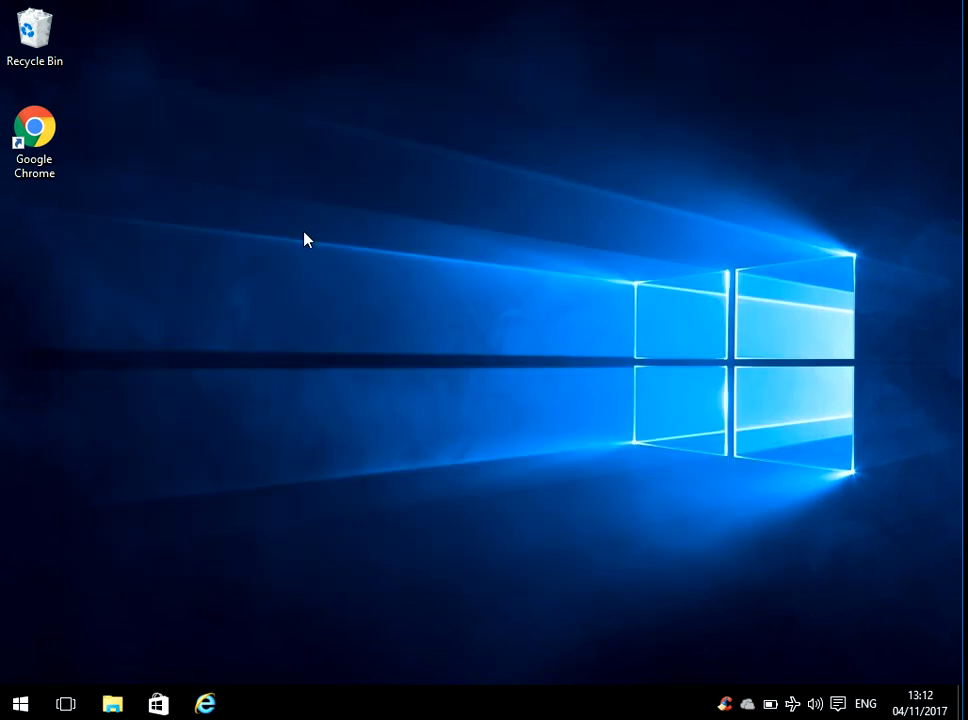
pyautogui.moveTo(91, 336)
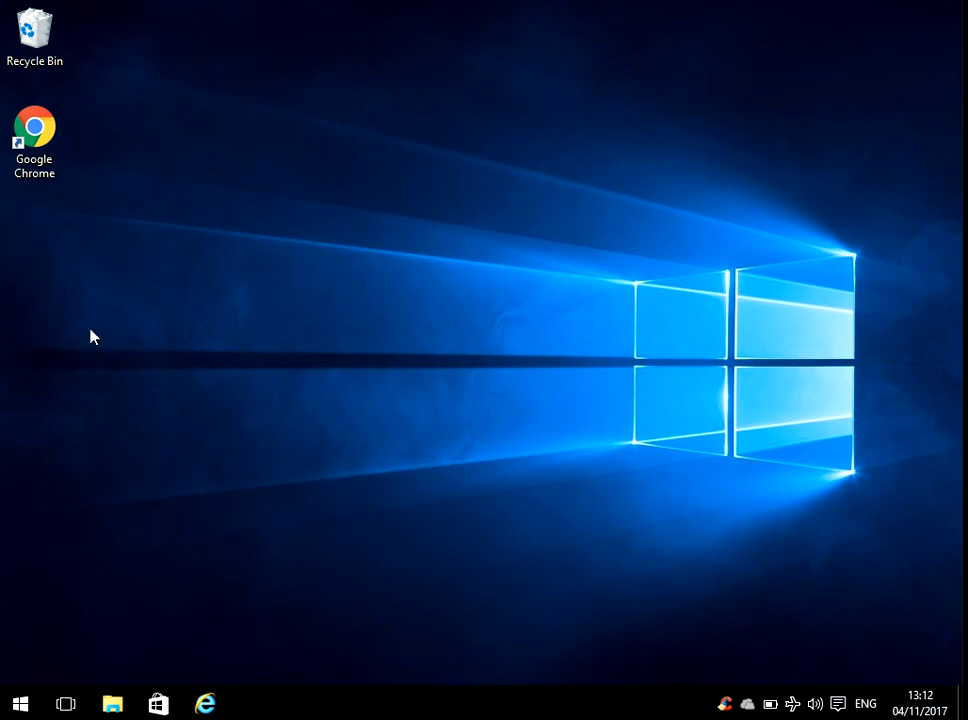
pyautogui.moveTo(60, 619)
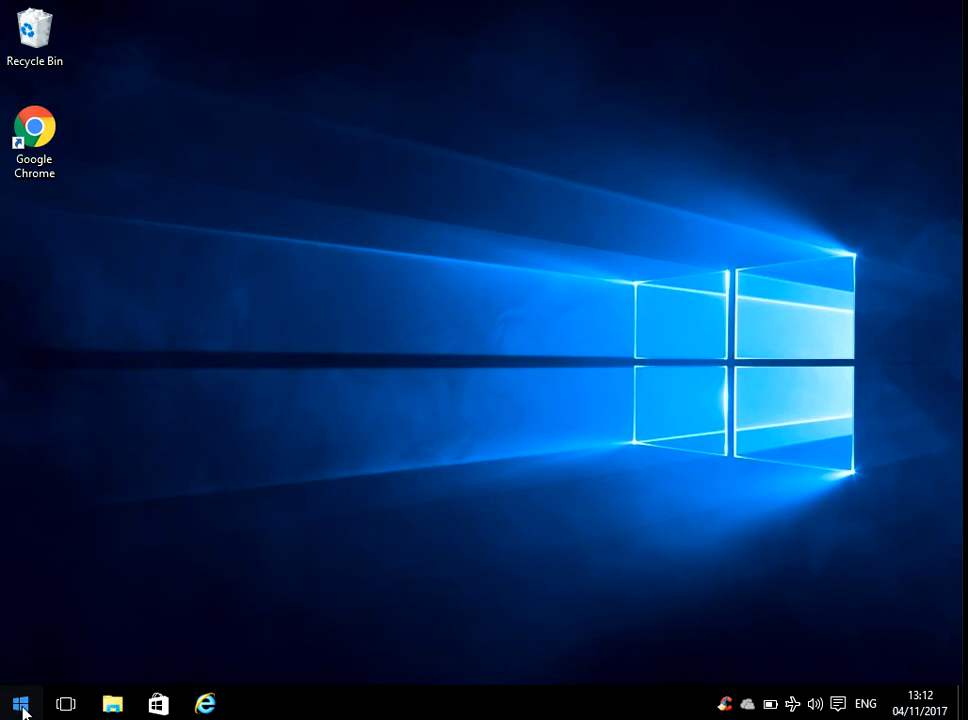
pyautogui.click(20, 704)
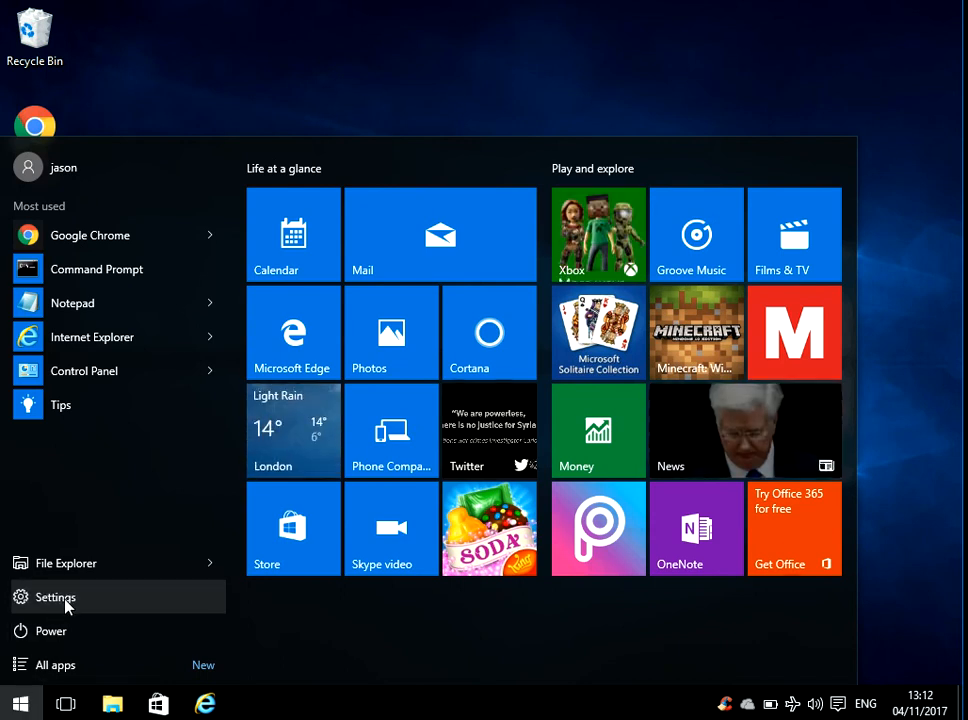
# Go from Start to Settings, then to Update & security to check Windows Update
pyautogui.click(56, 597)
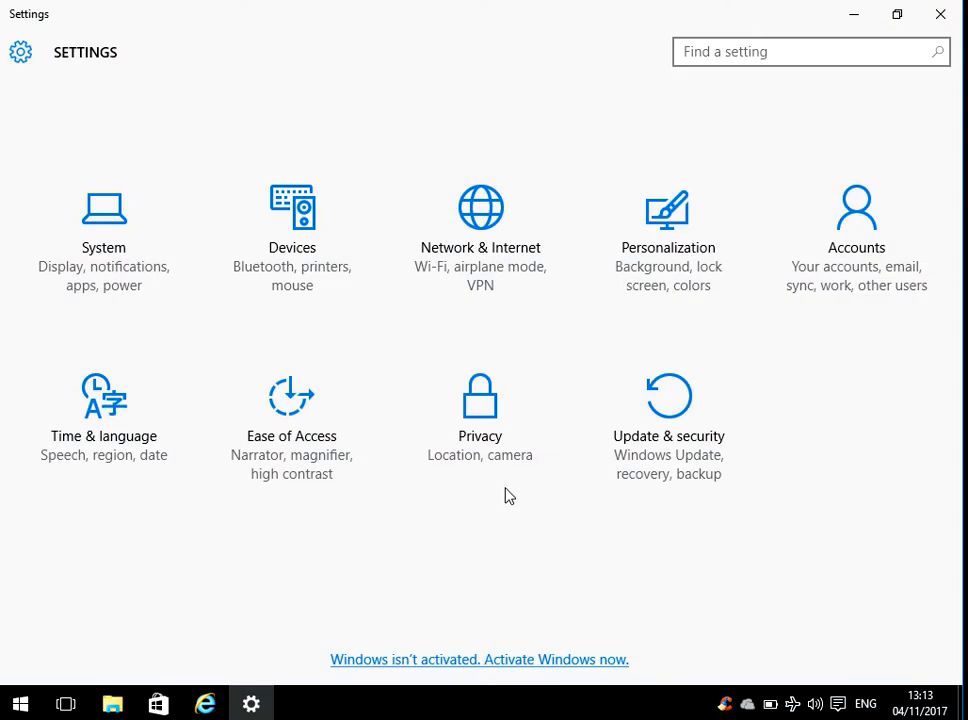
pyautogui.moveTo(705, 401)
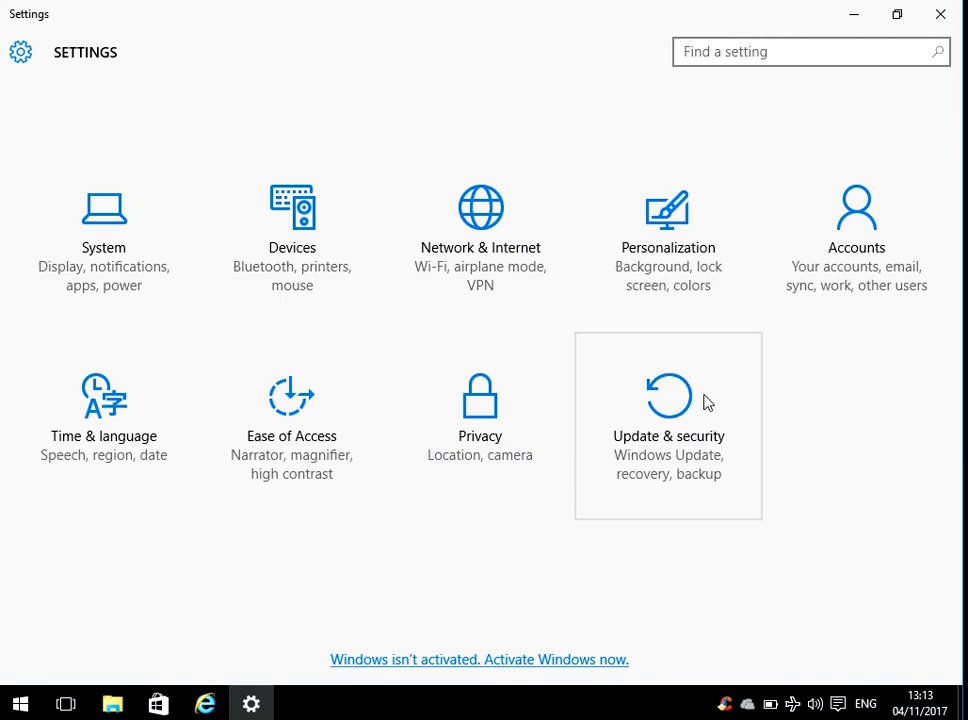
pyautogui.click(668, 400)
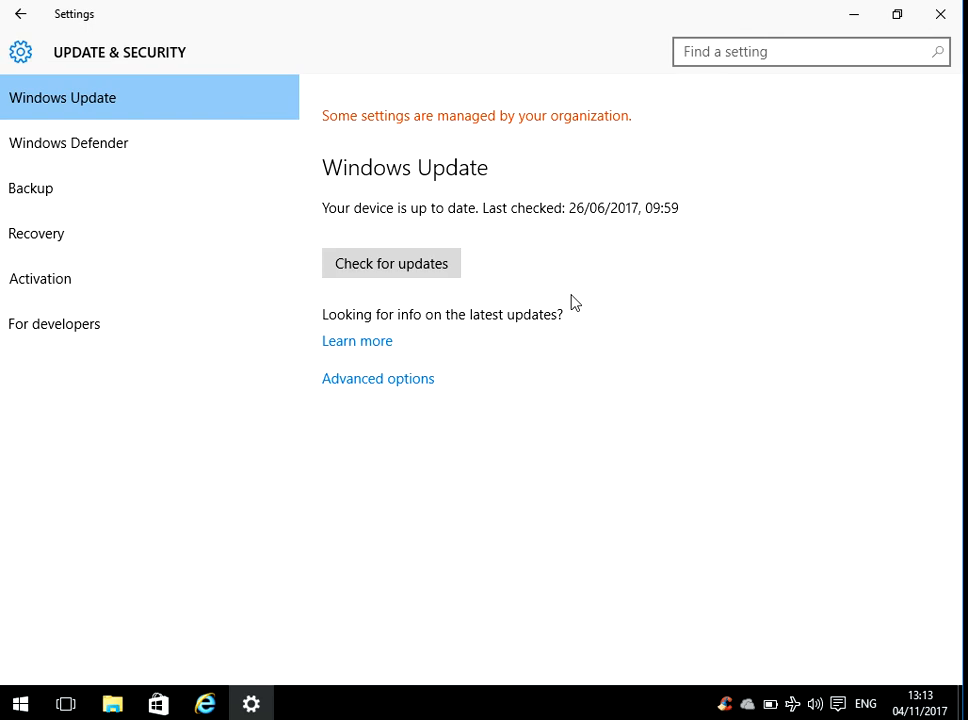
pyautogui.moveTo(800, 116)
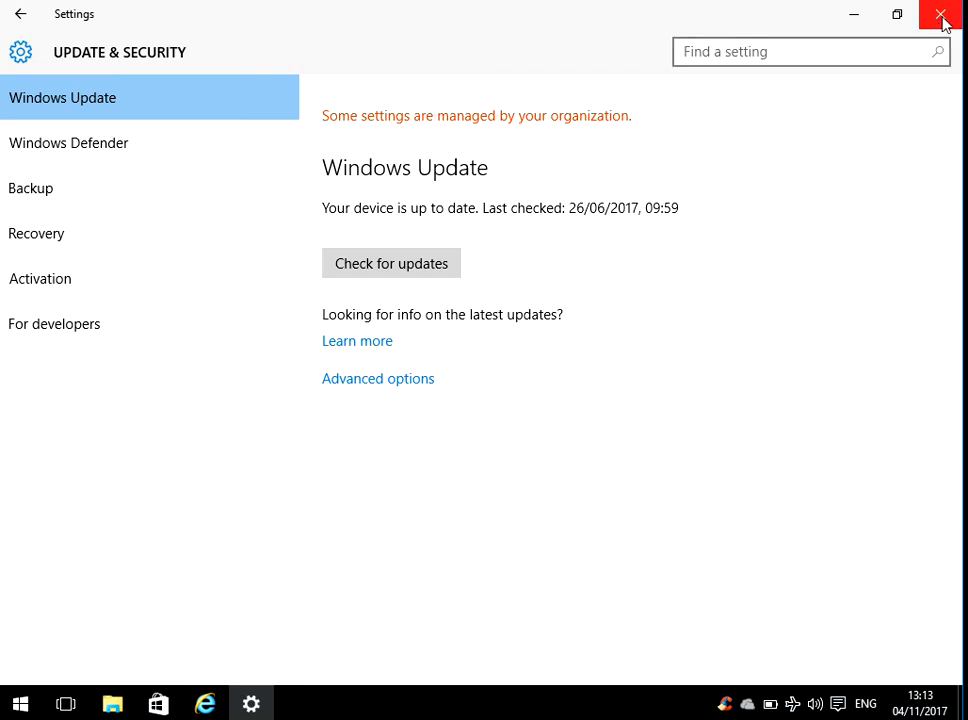
# Close Settings and search the Start menu for 'device'
pyautogui.click(939, 16)
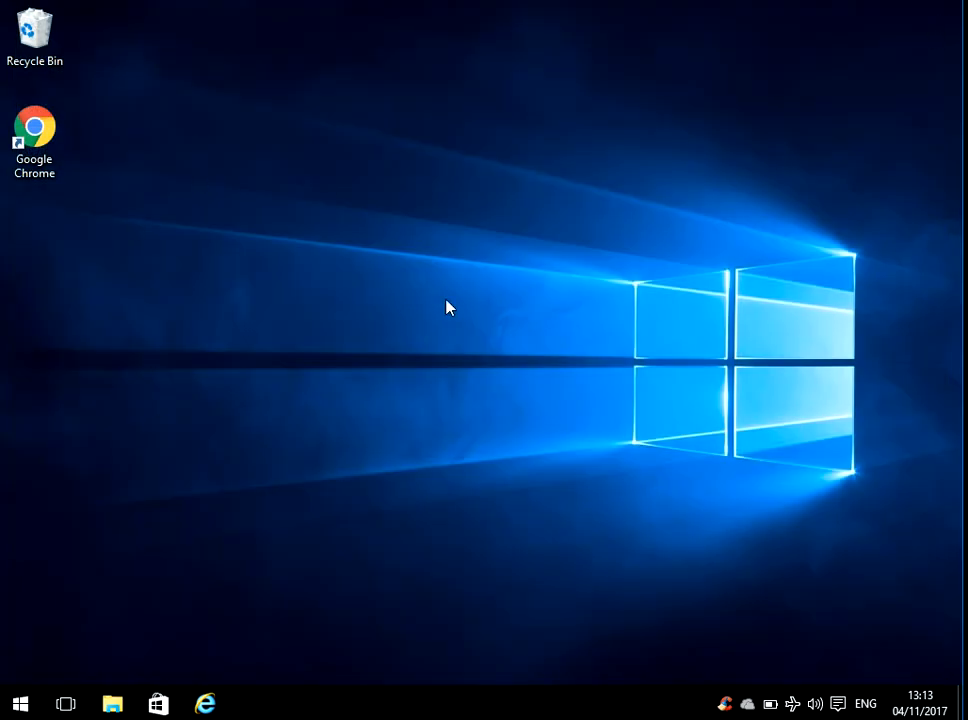
pyautogui.moveTo(418, 250)
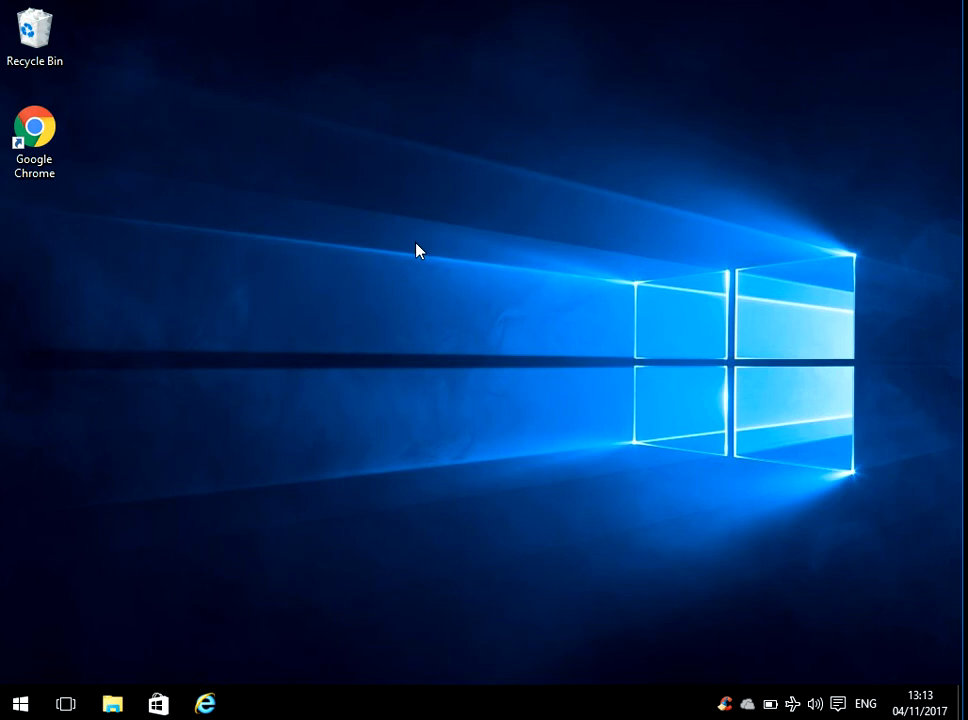
pyautogui.moveTo(224, 441)
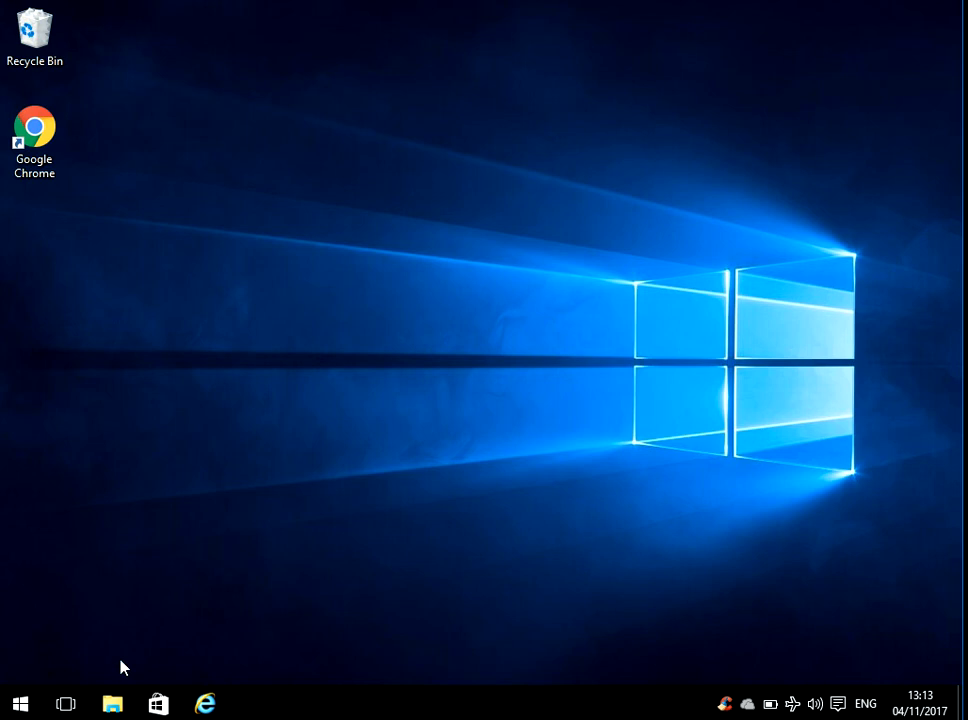
pyautogui.moveTo(71, 662)
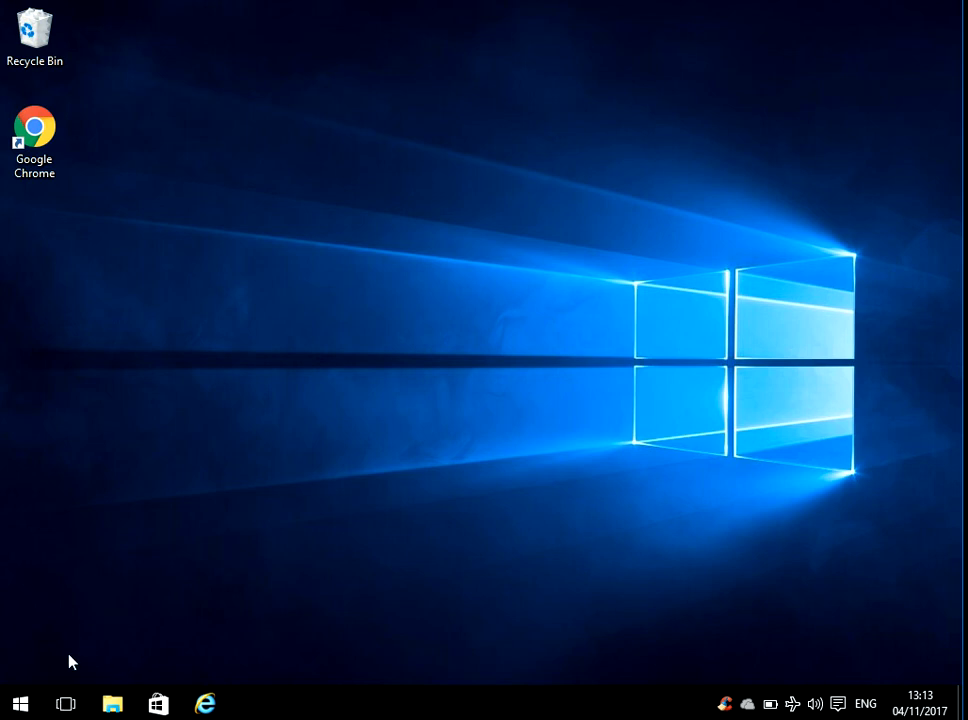
pyautogui.moveTo(20, 703)
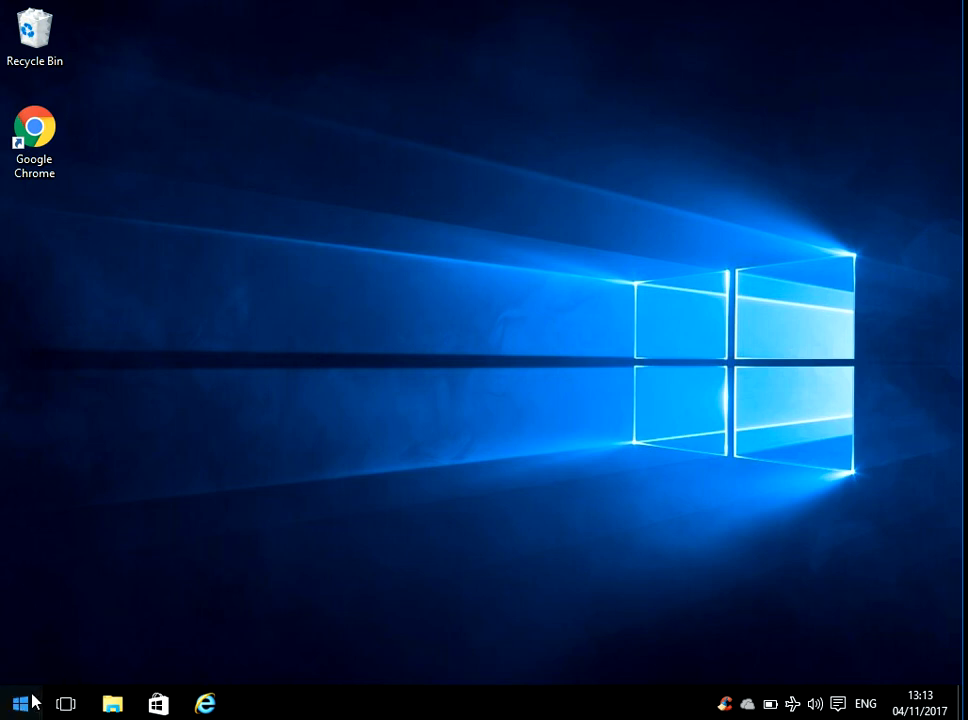
pyautogui.click(20, 703)
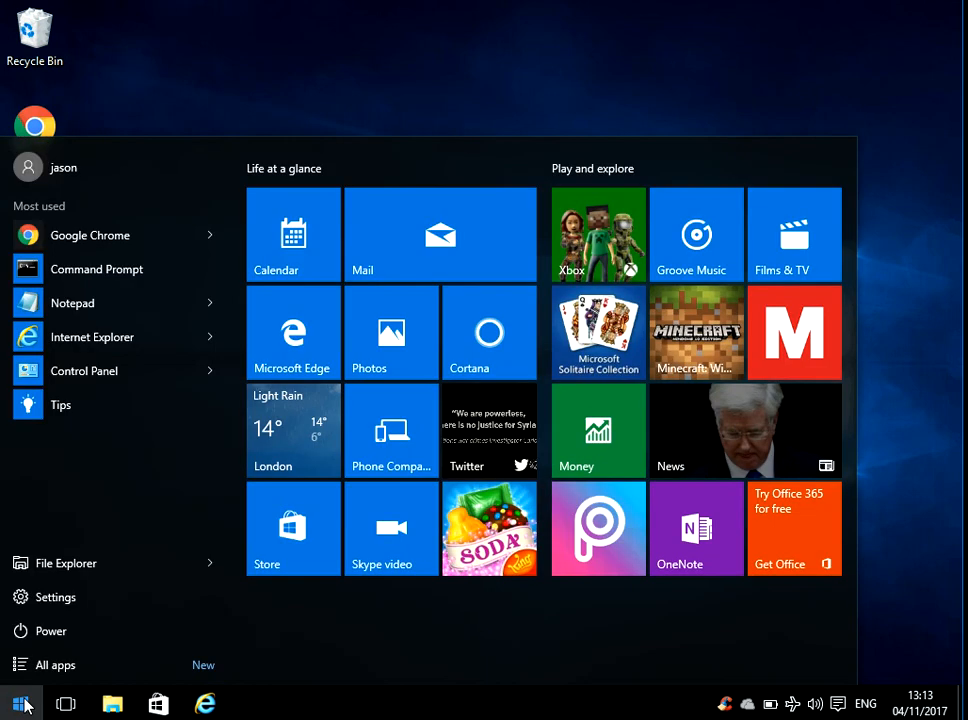
pyautogui.write('device')
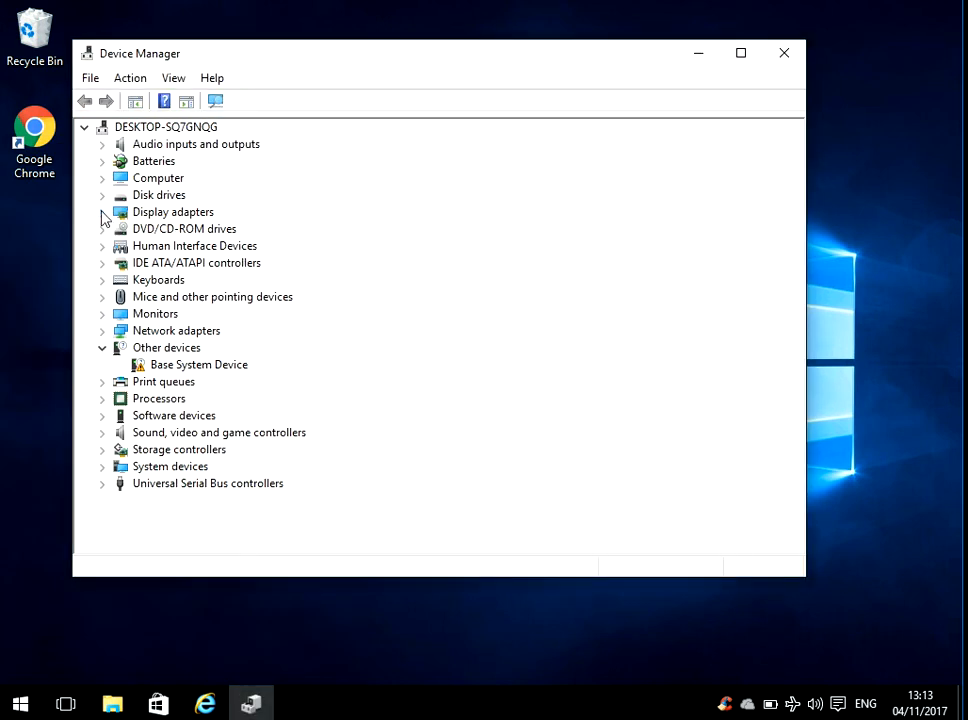
# Expand Display adapters and right-click Microsoft Basic Display Adapter again
pyautogui.click(102, 211)
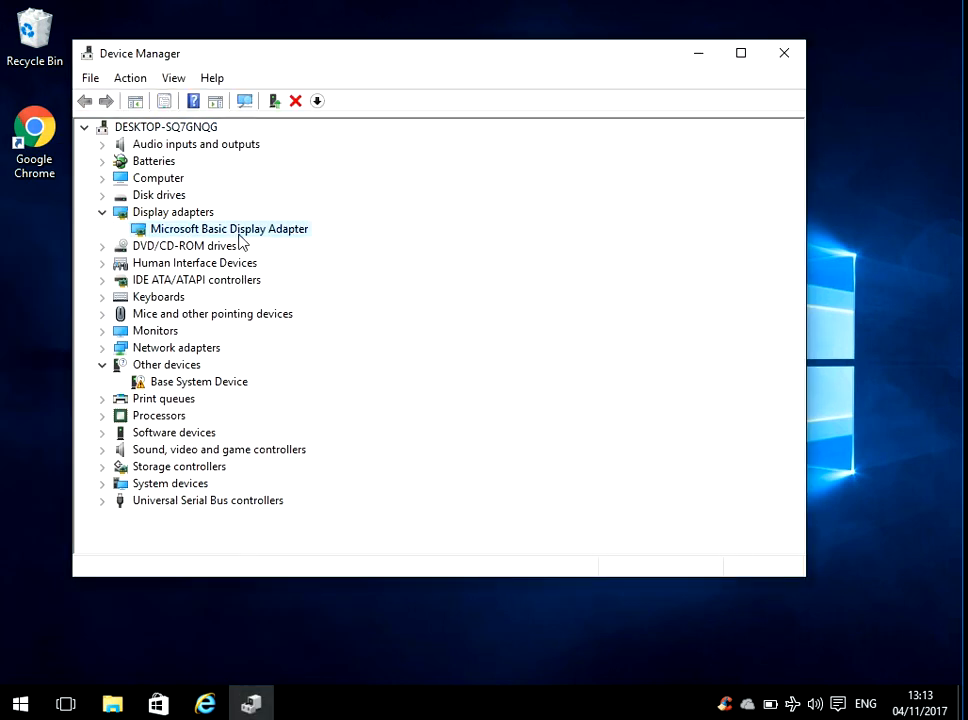
pyautogui.rightClick(229, 228)
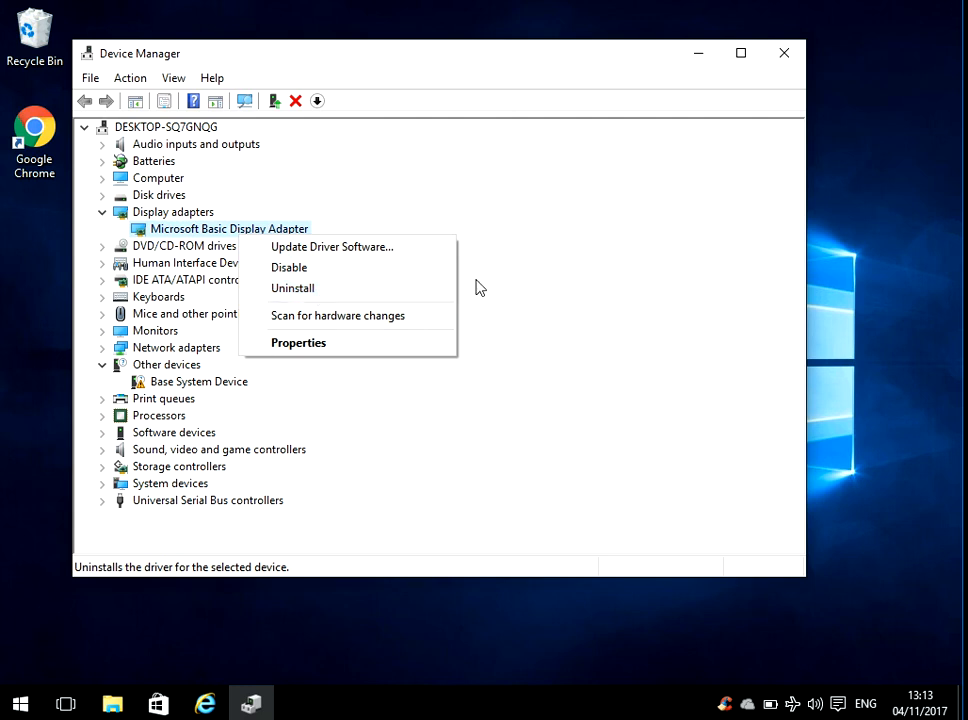
pyautogui.moveTo(405, 288)
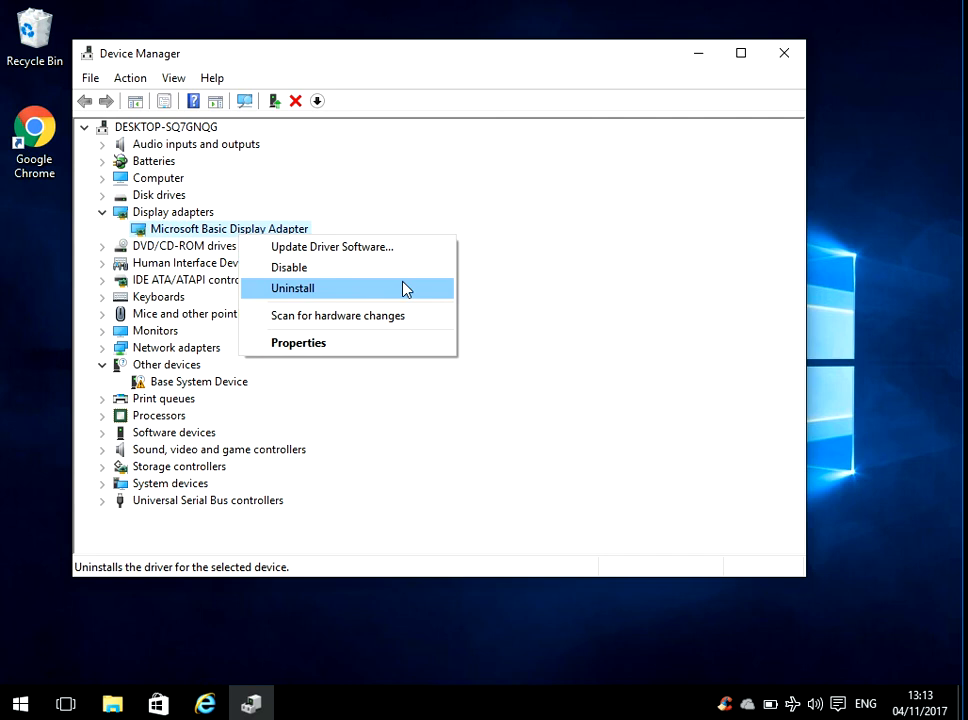
pyautogui.moveTo(300, 287)
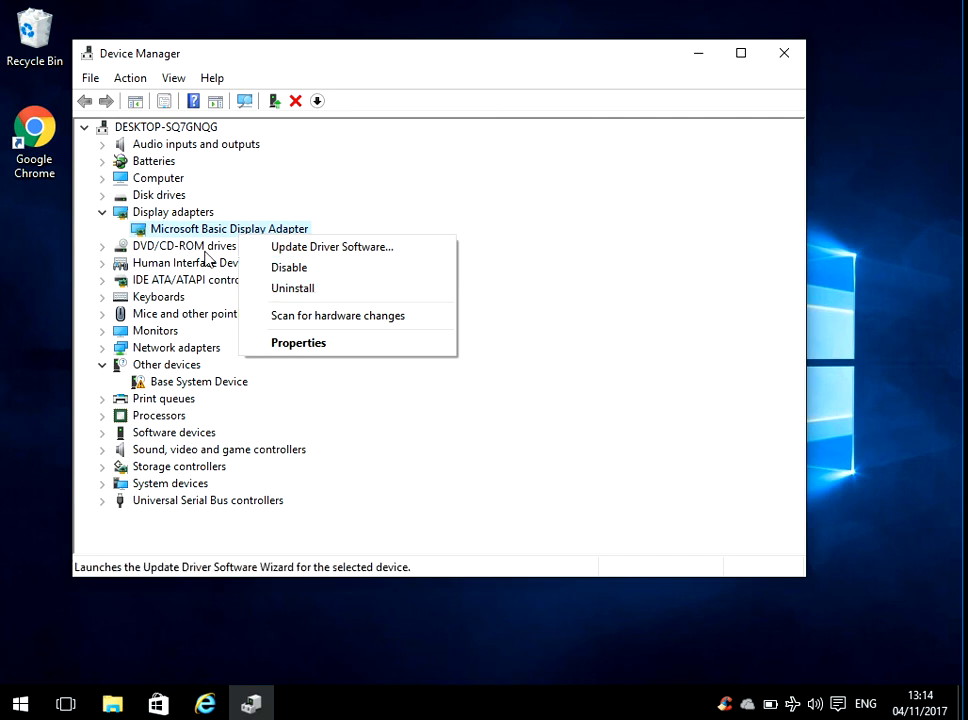
pyautogui.moveTo(332, 247)
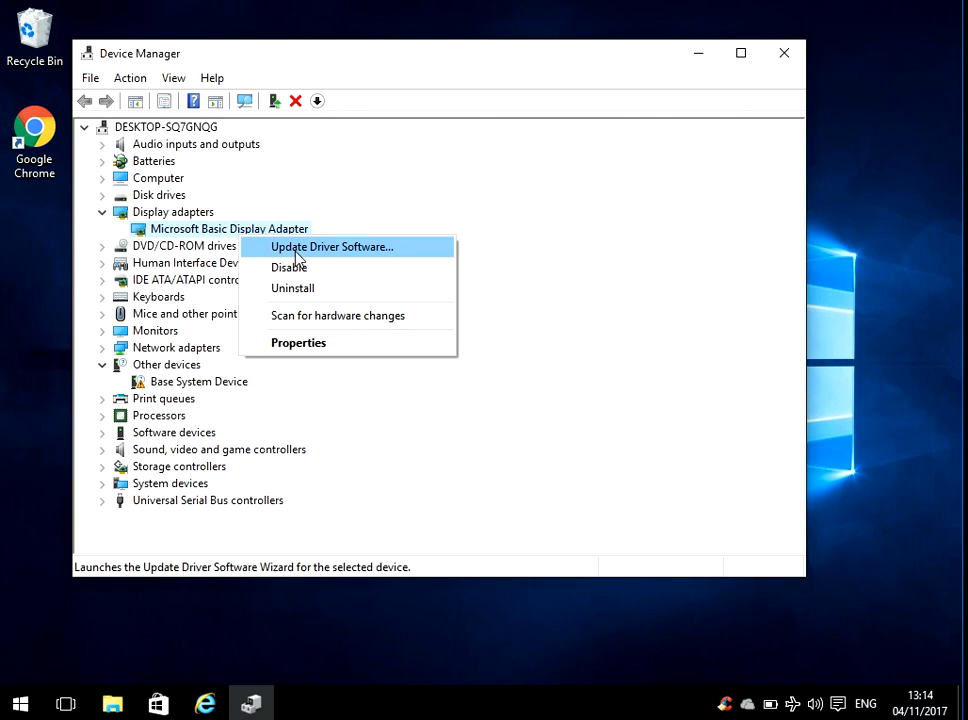
pyautogui.moveTo(10, 266)
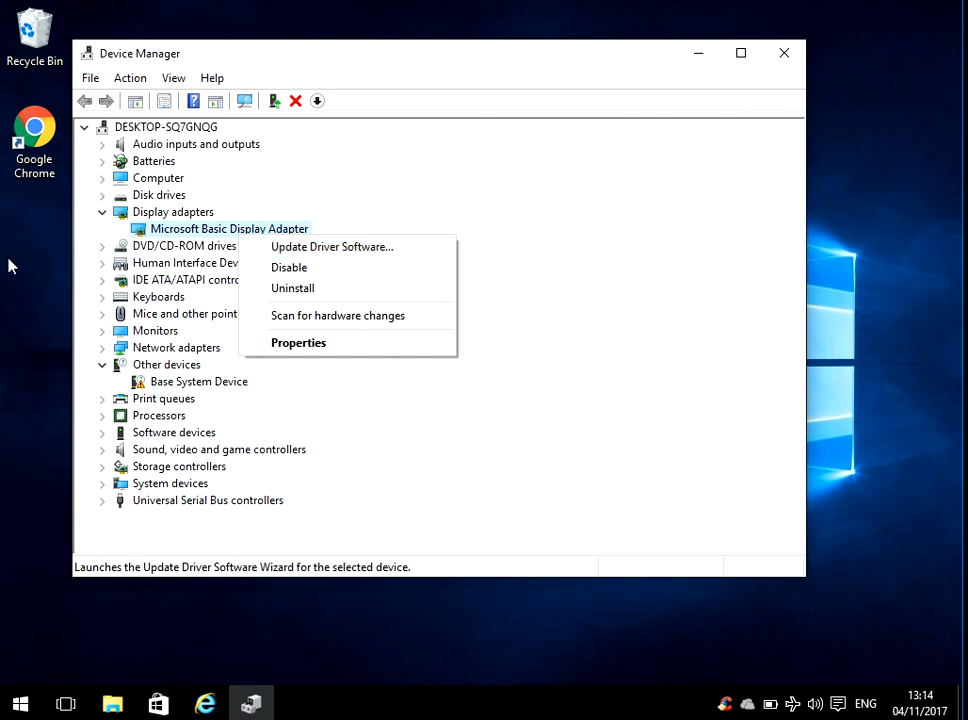